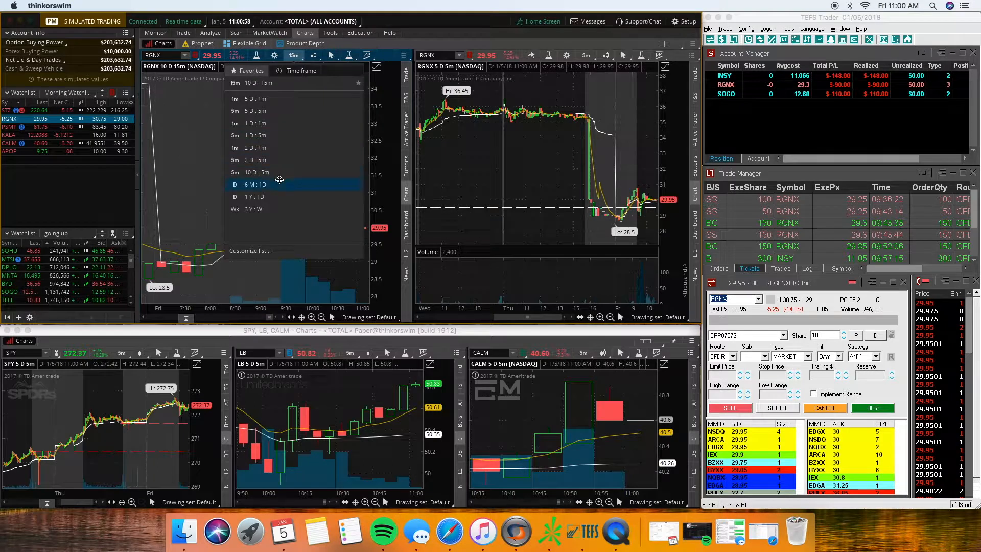
# Show RGNX as 6M:1D daily bars and load the saved moving-average study set.
pyautogui.click(246, 183)
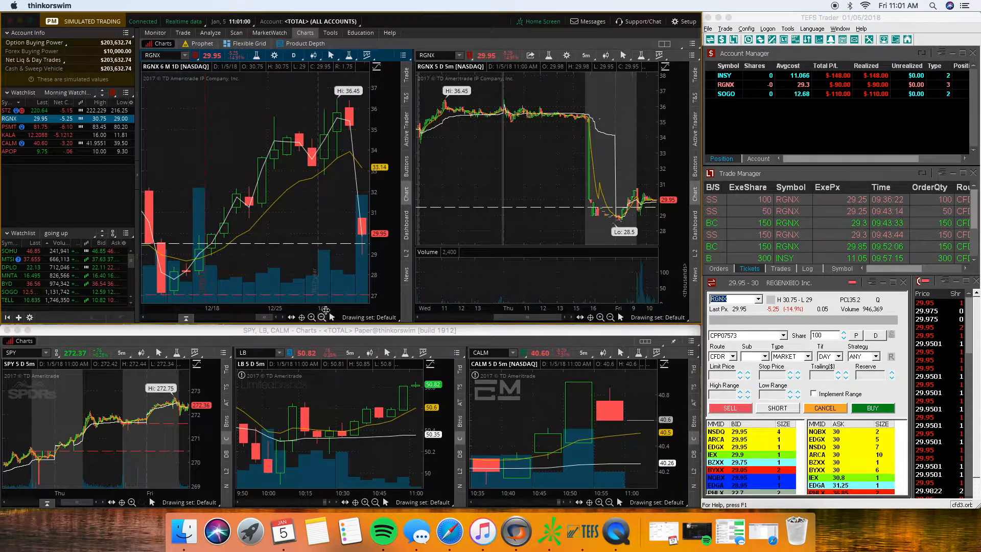
pyautogui.click(322, 163)
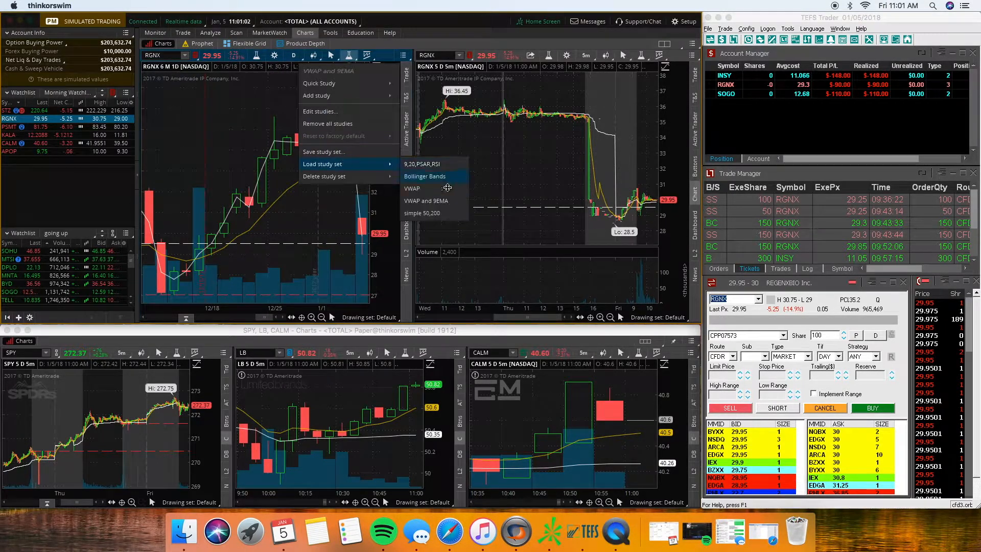
pyautogui.click(424, 176)
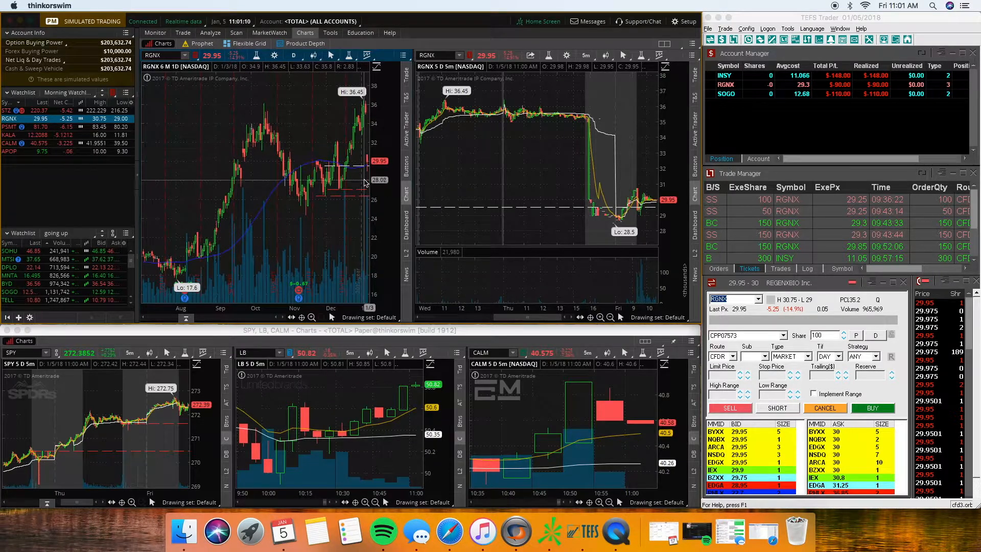
pyautogui.moveTo(319, 227)
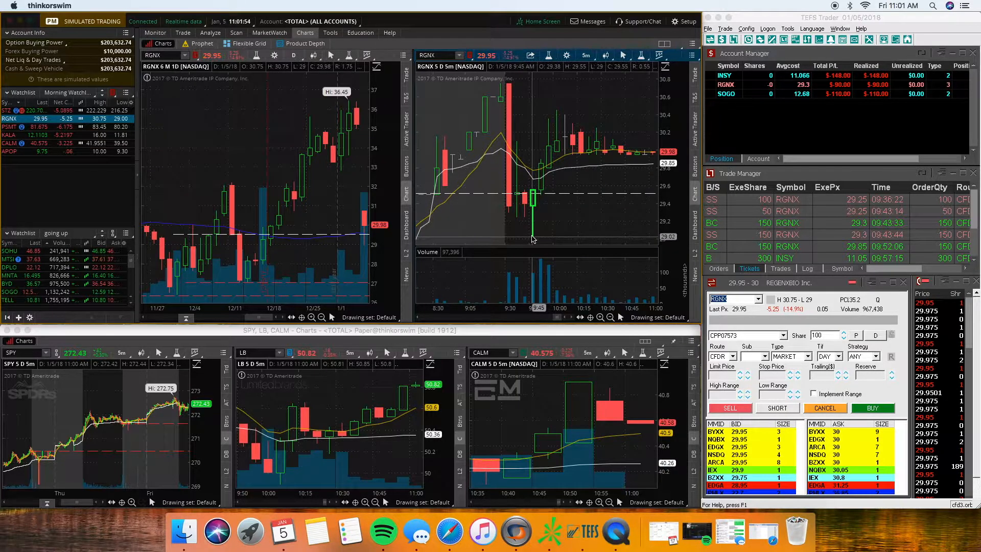
pyautogui.moveTo(507, 194)
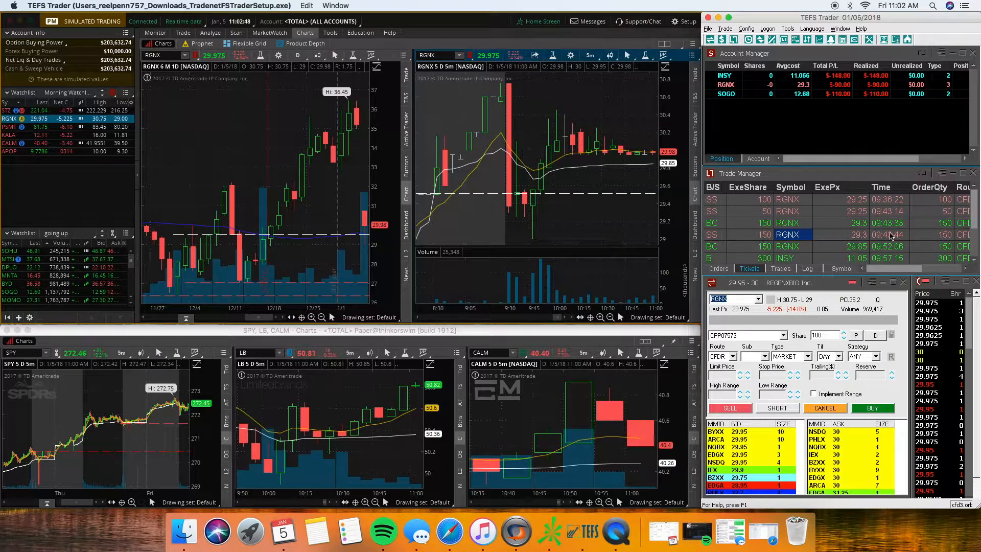
pyautogui.moveTo(553, 219)
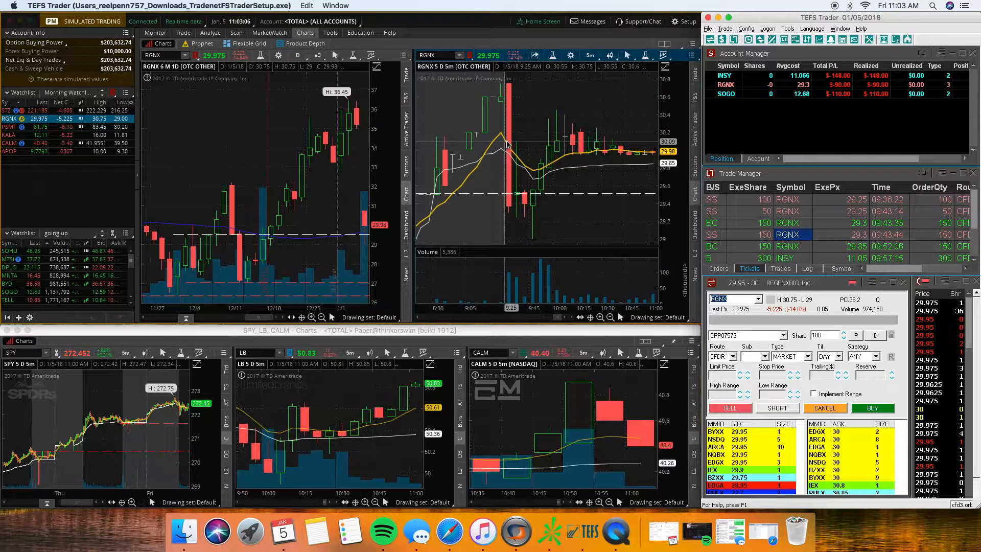
pyautogui.moveTo(566, 244)
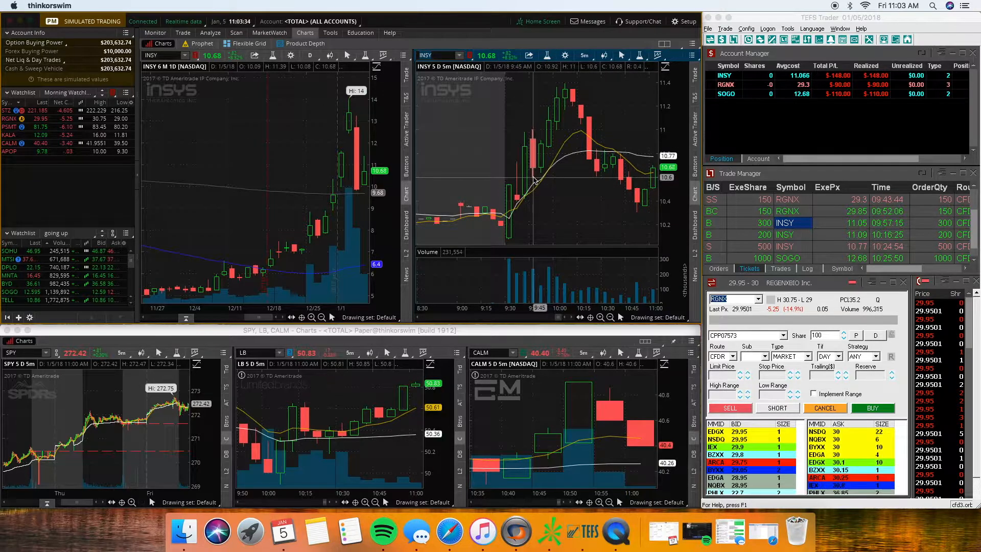
pyautogui.moveTo(541, 130)
pyautogui.write('SPY')
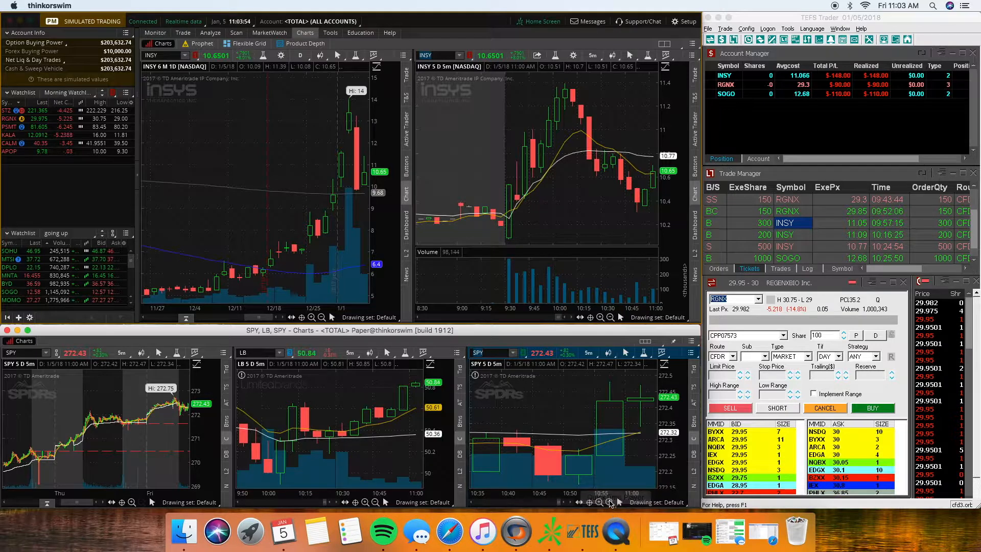
# Select the bottom-right chart's symbol field to replace CALM with SPY.
pyautogui.click(610, 502)
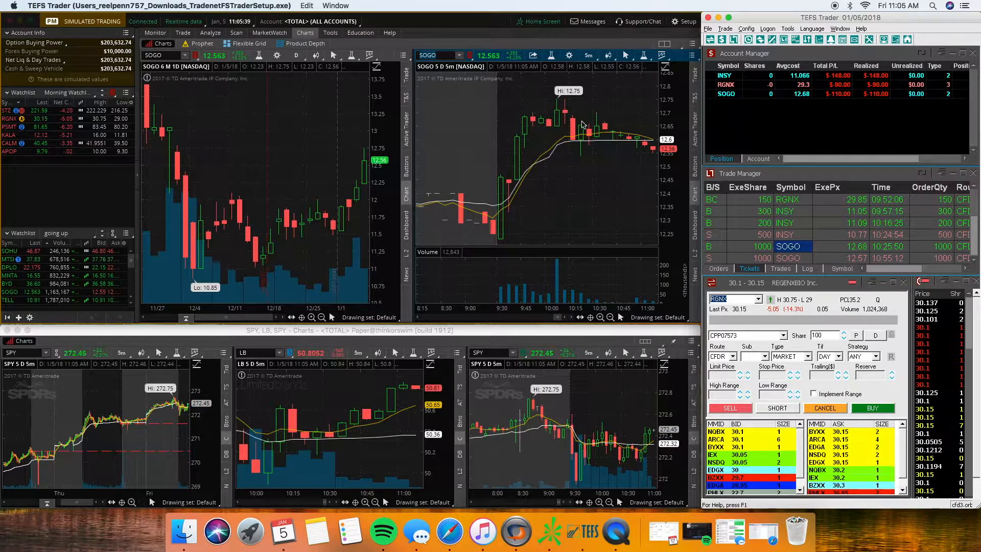
pyautogui.moveTo(623, 138)
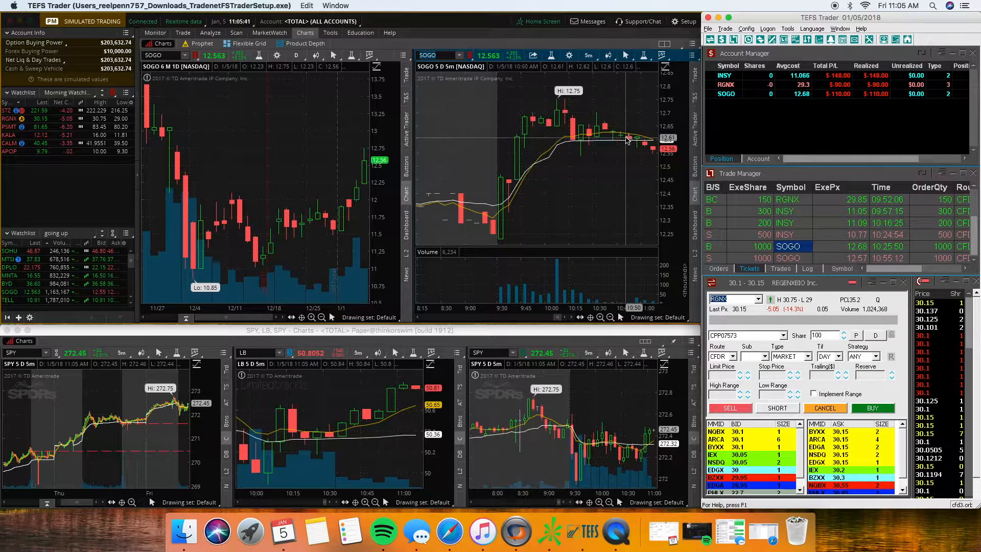